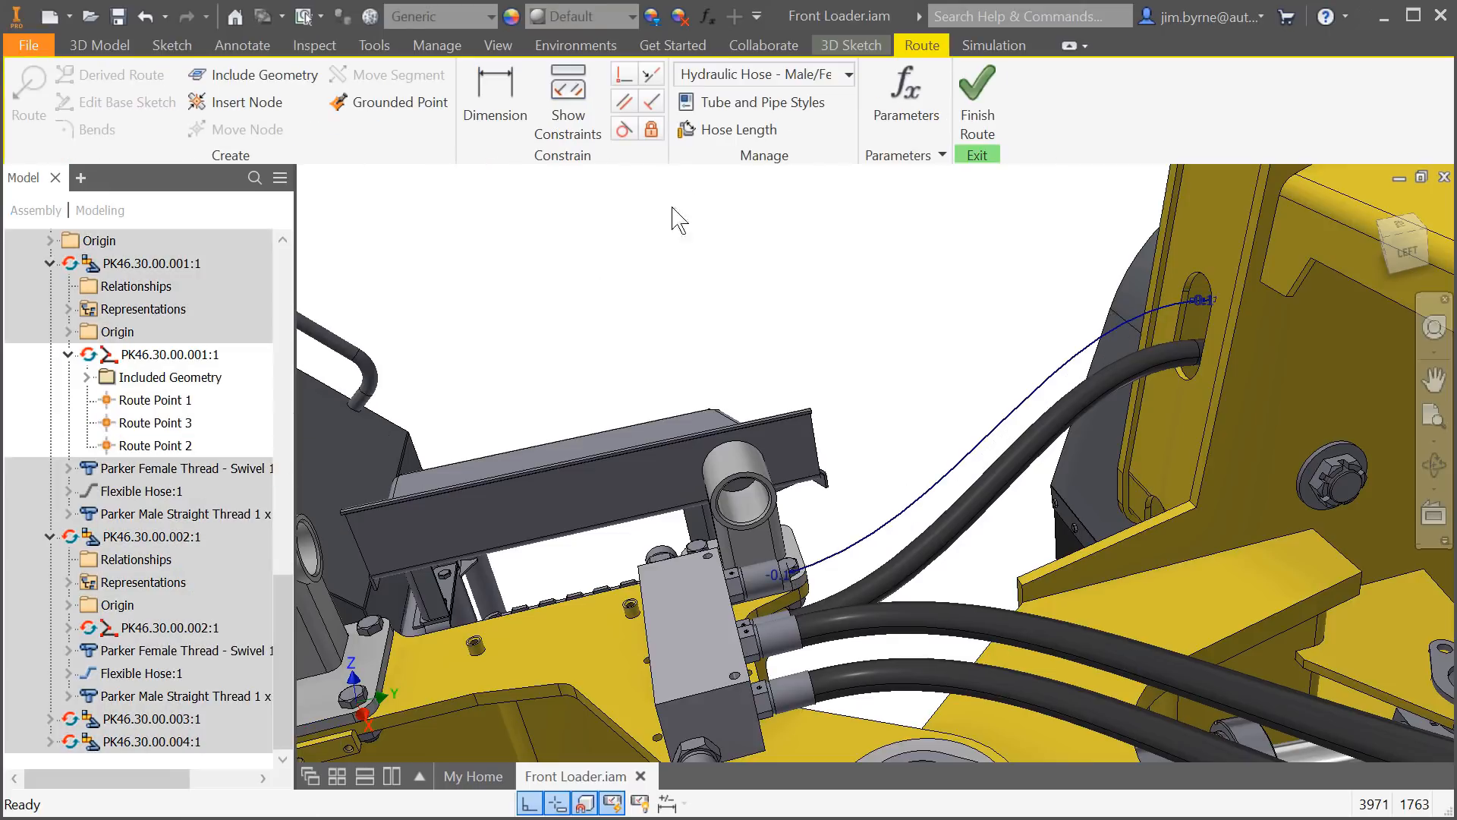
Set the first hose's length to 800 mm so the route bows upward.
left_click(737, 130)
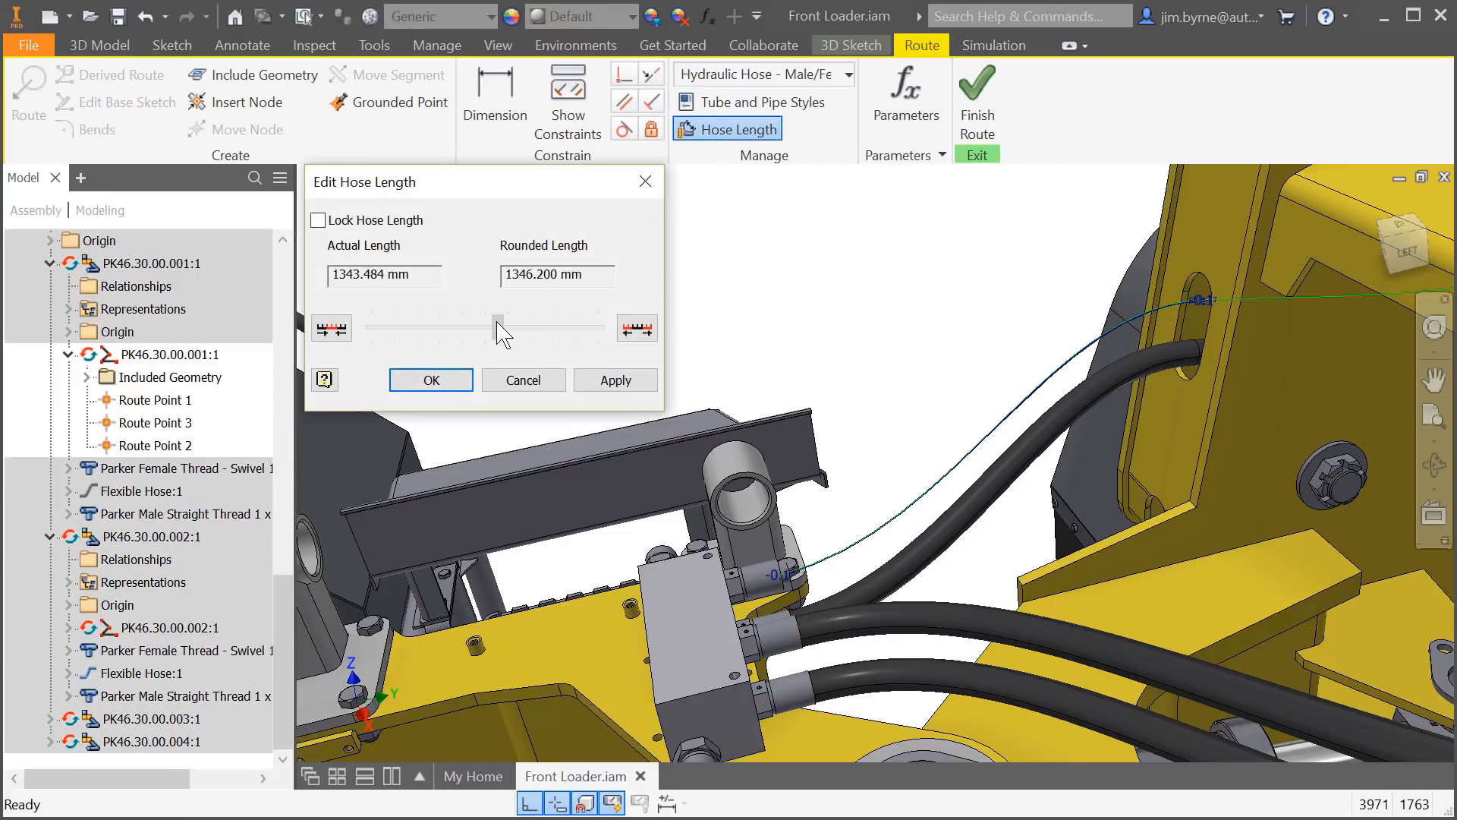
left_click(318, 220)
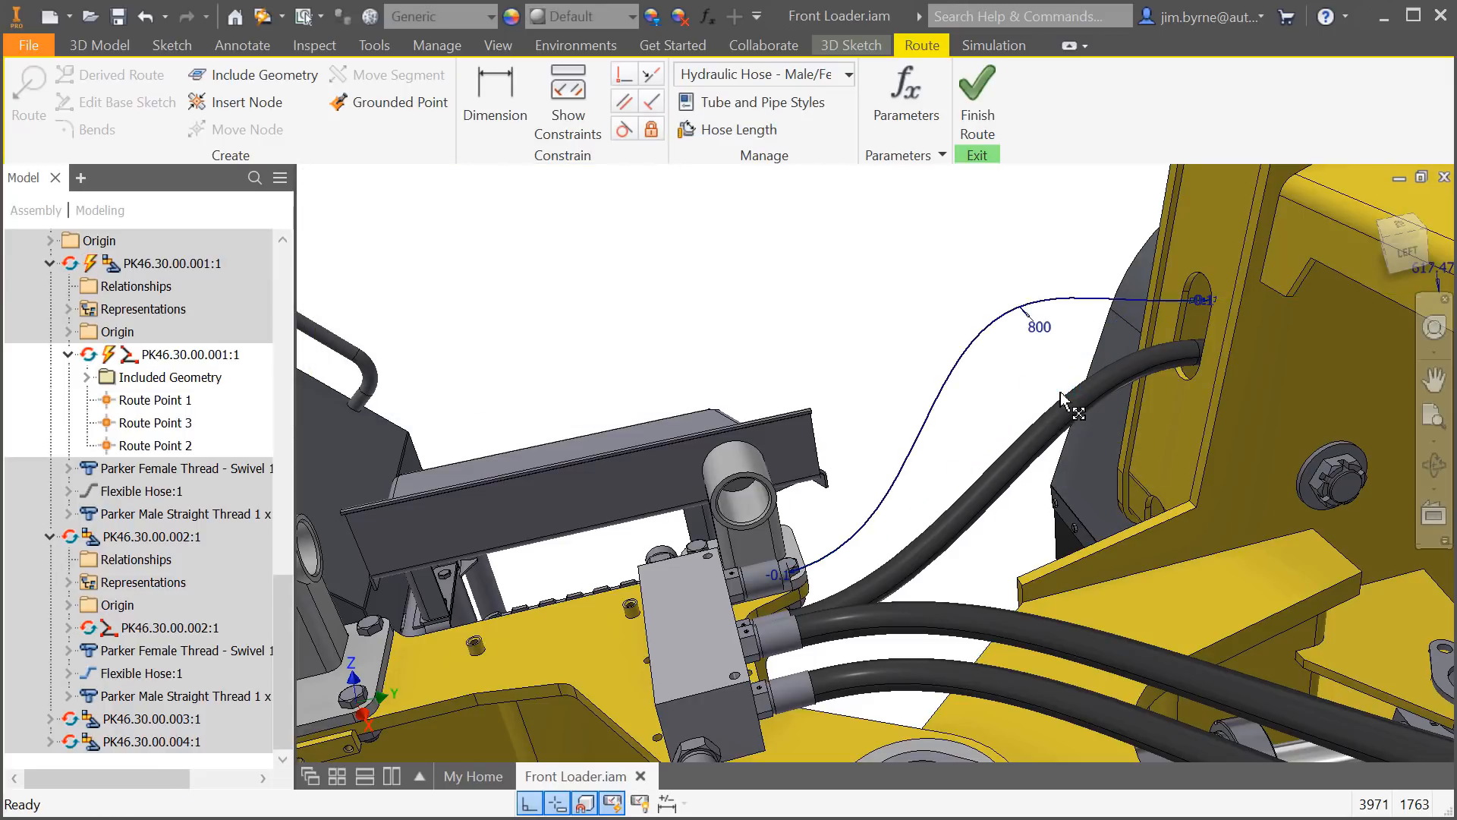
Edit the second hose route and lock its length at about 1270 mm.
double_click(171, 628)
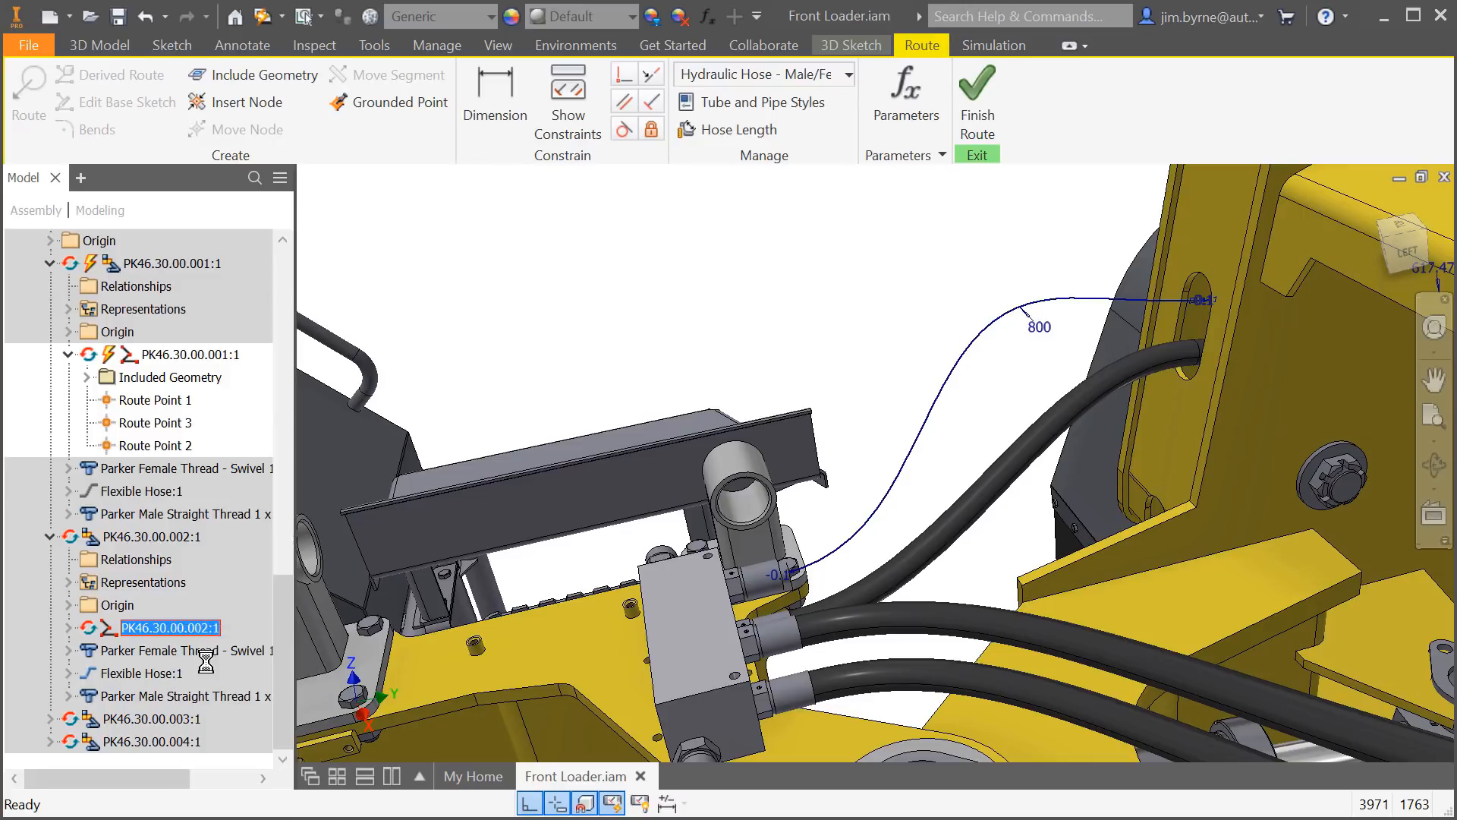
left_click(736, 129)
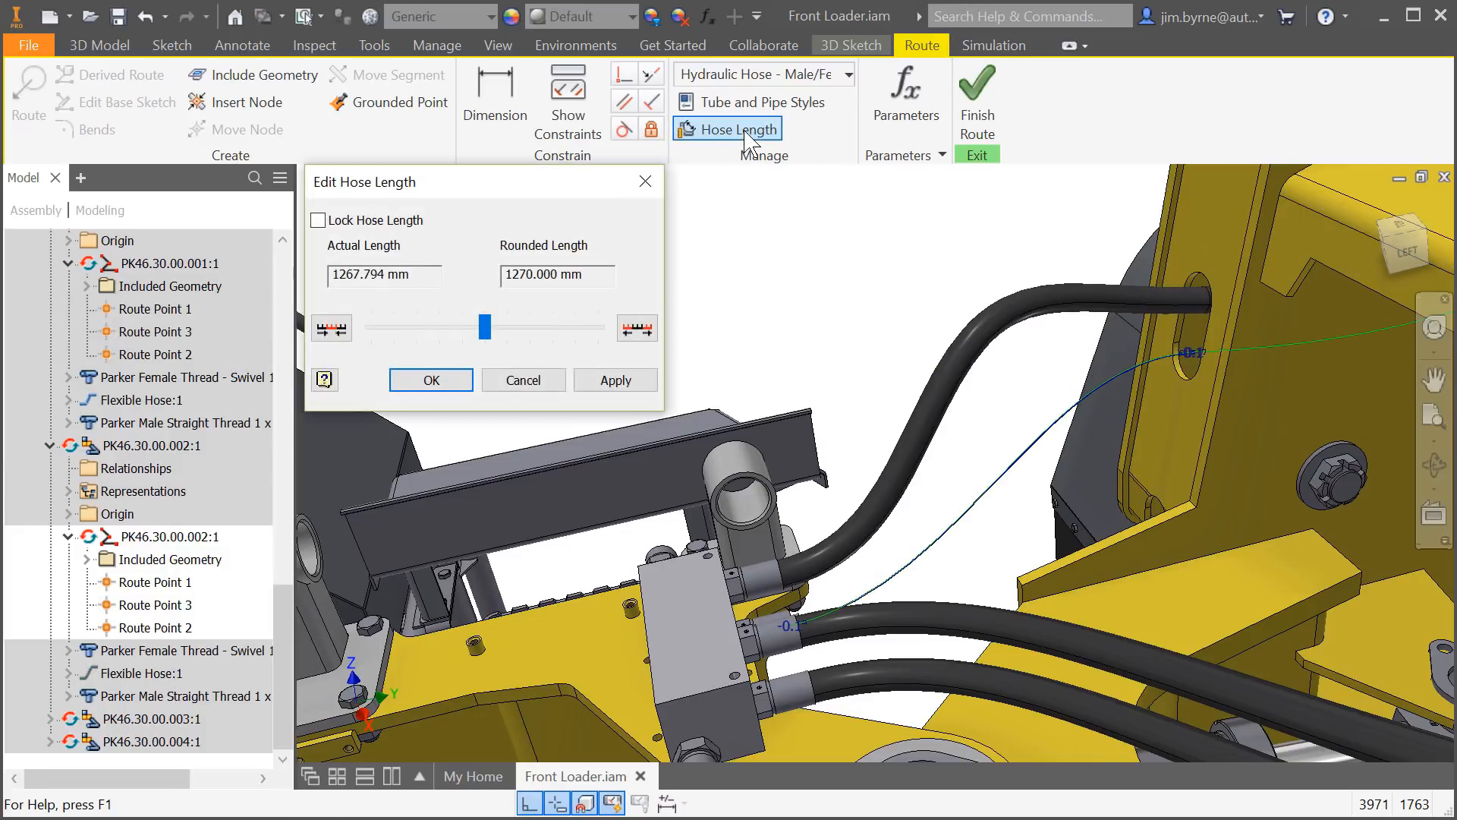
left_click(318, 220)
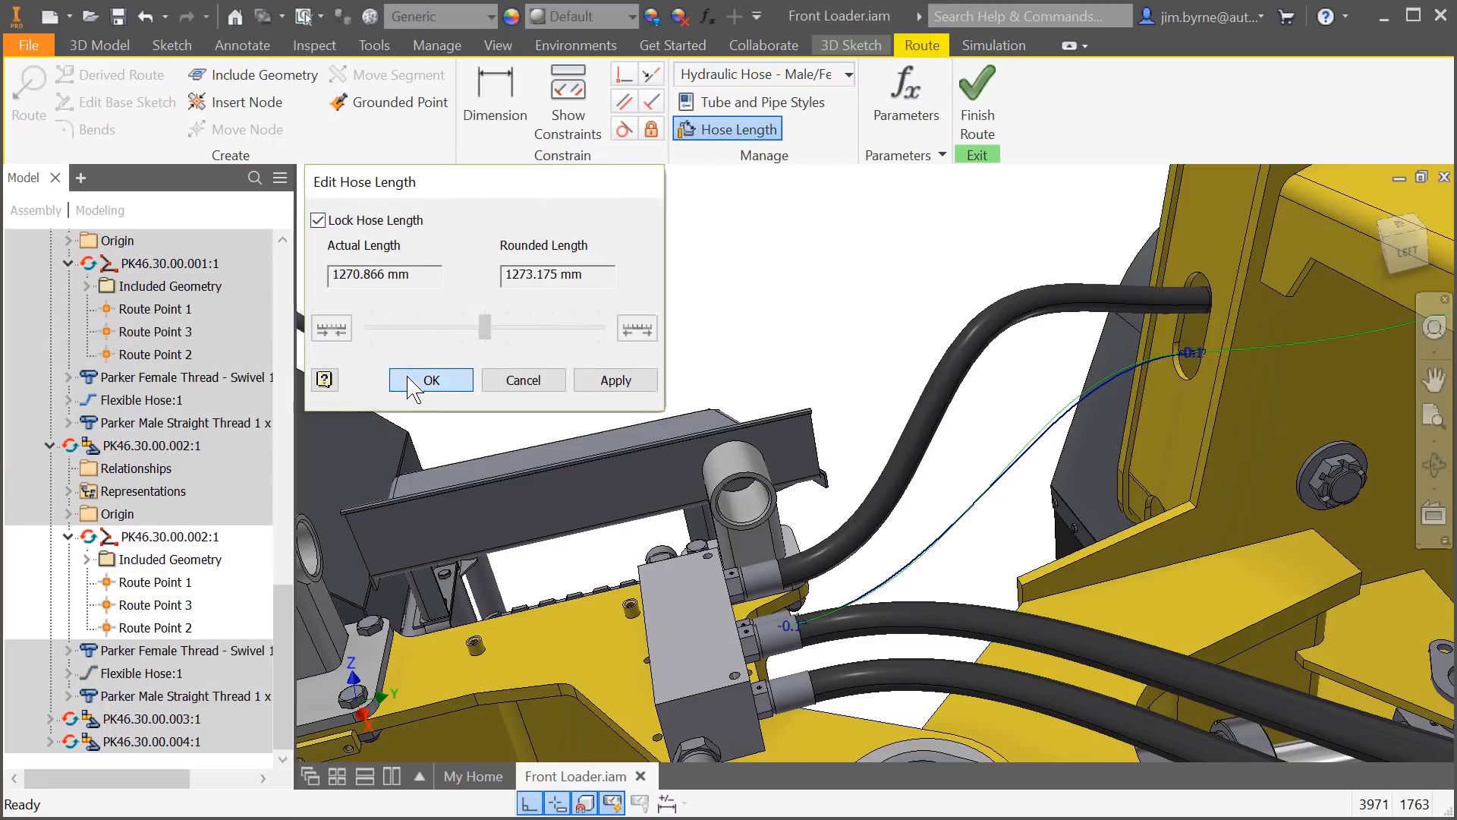
left_click(431, 380)
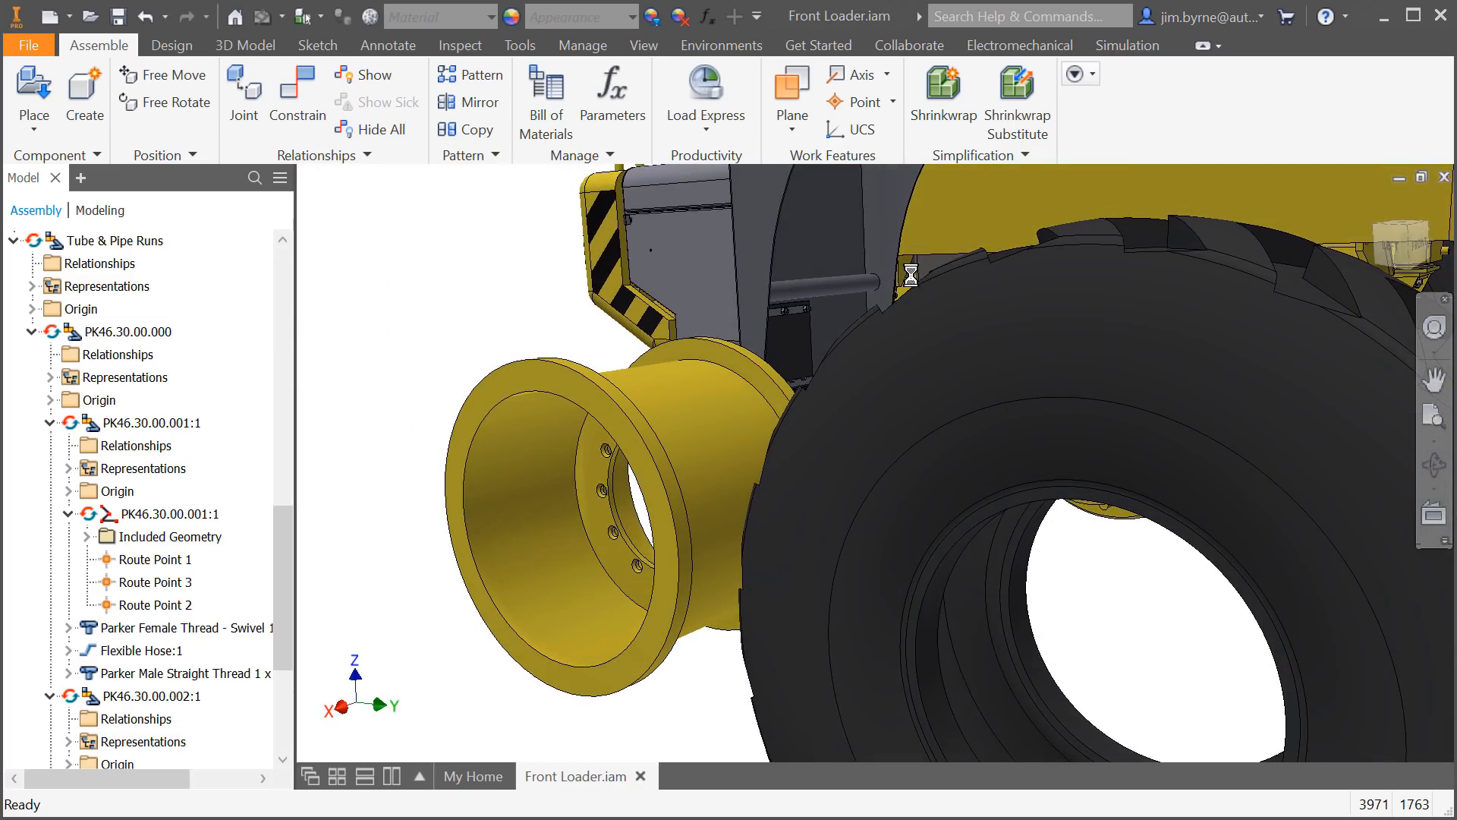
Apply an Insert constraint seating the rim in the tyre with rotation locked.
left_click(298, 92)
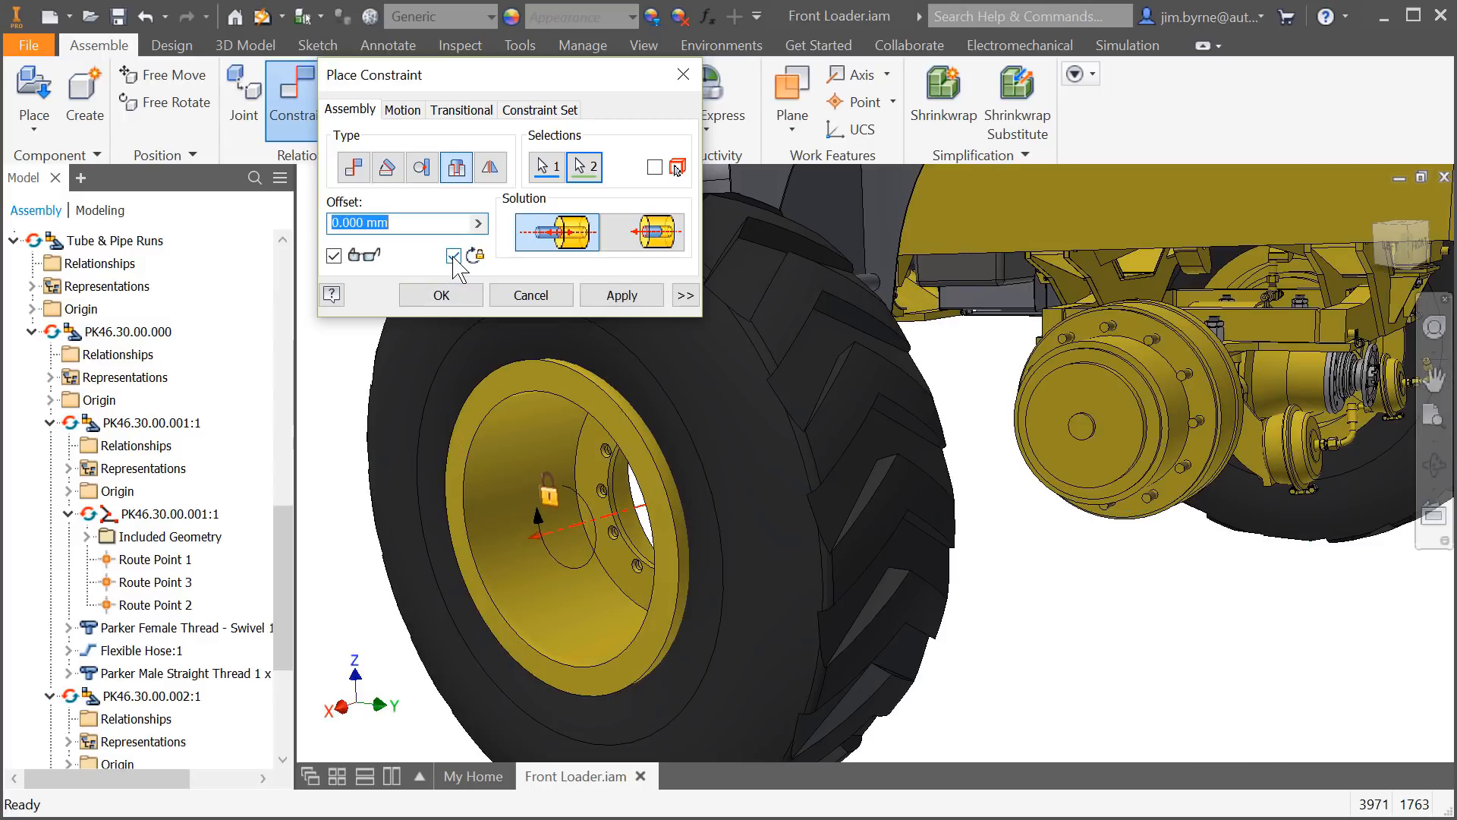
left_click(621, 294)
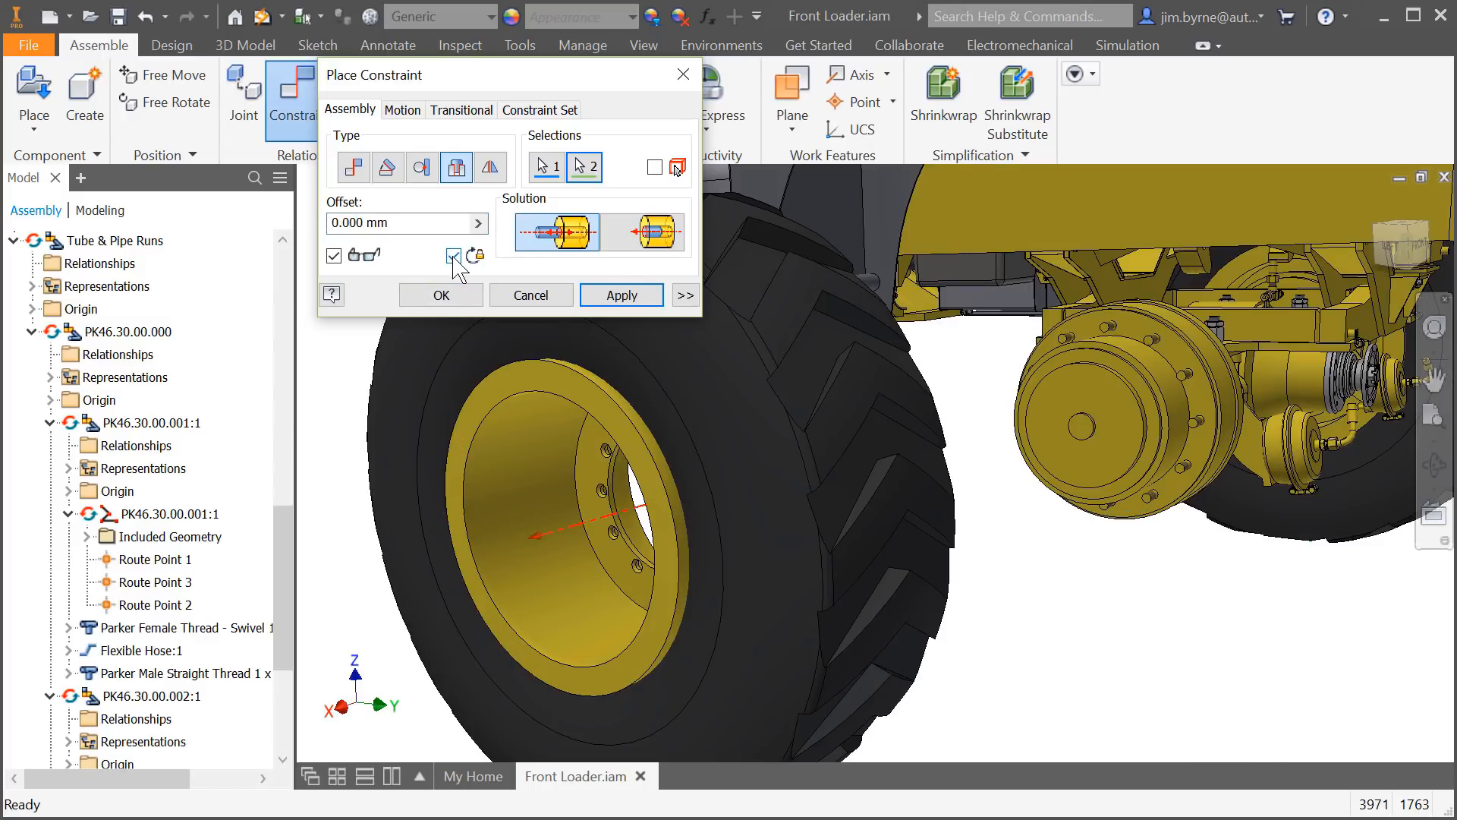
left_click(621, 294)
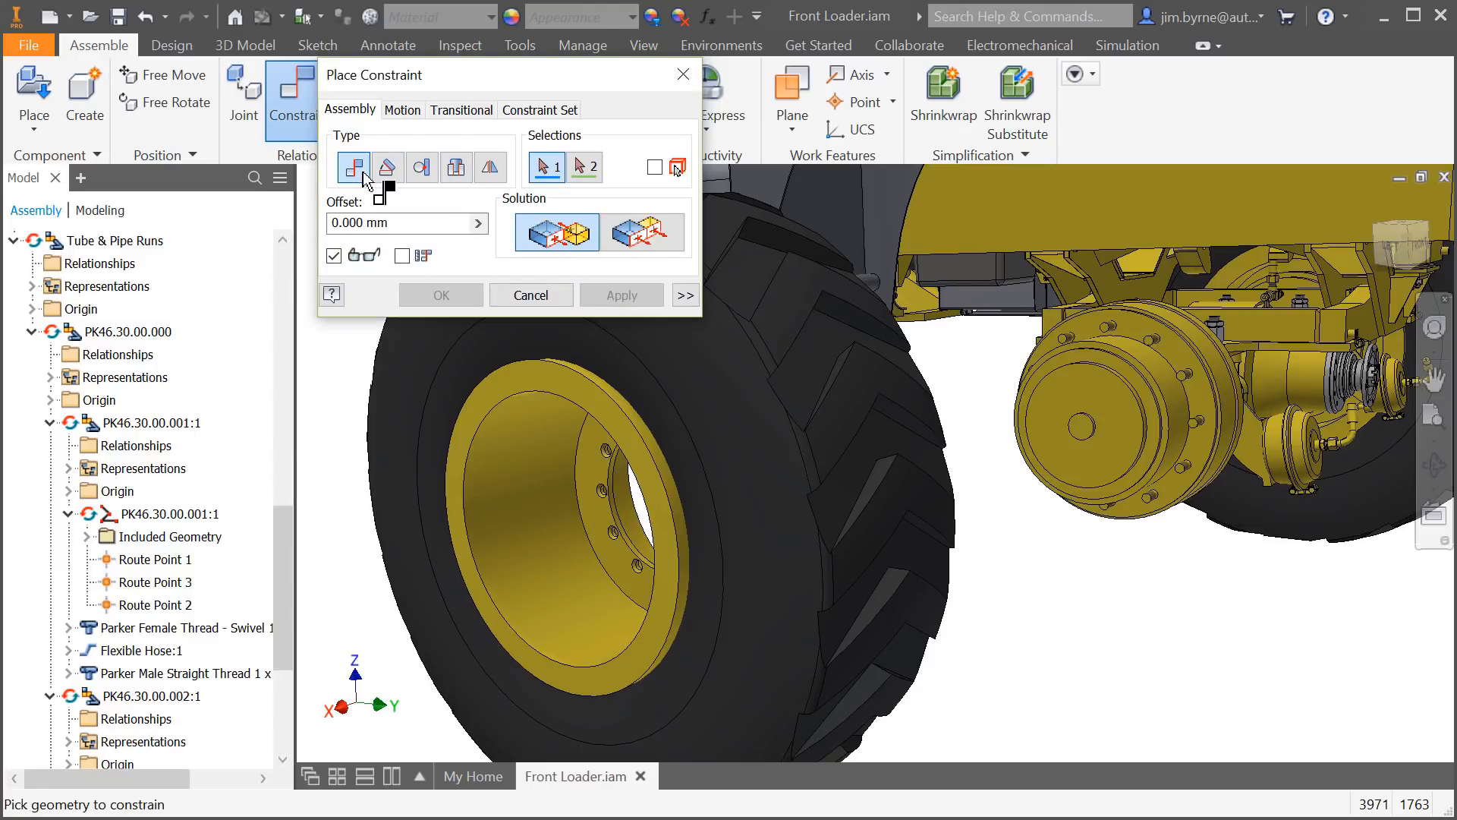
Mate the rim axis to the hub axis with the aligned solution and Face Normal 2, then apply.
left_click(1069, 390)
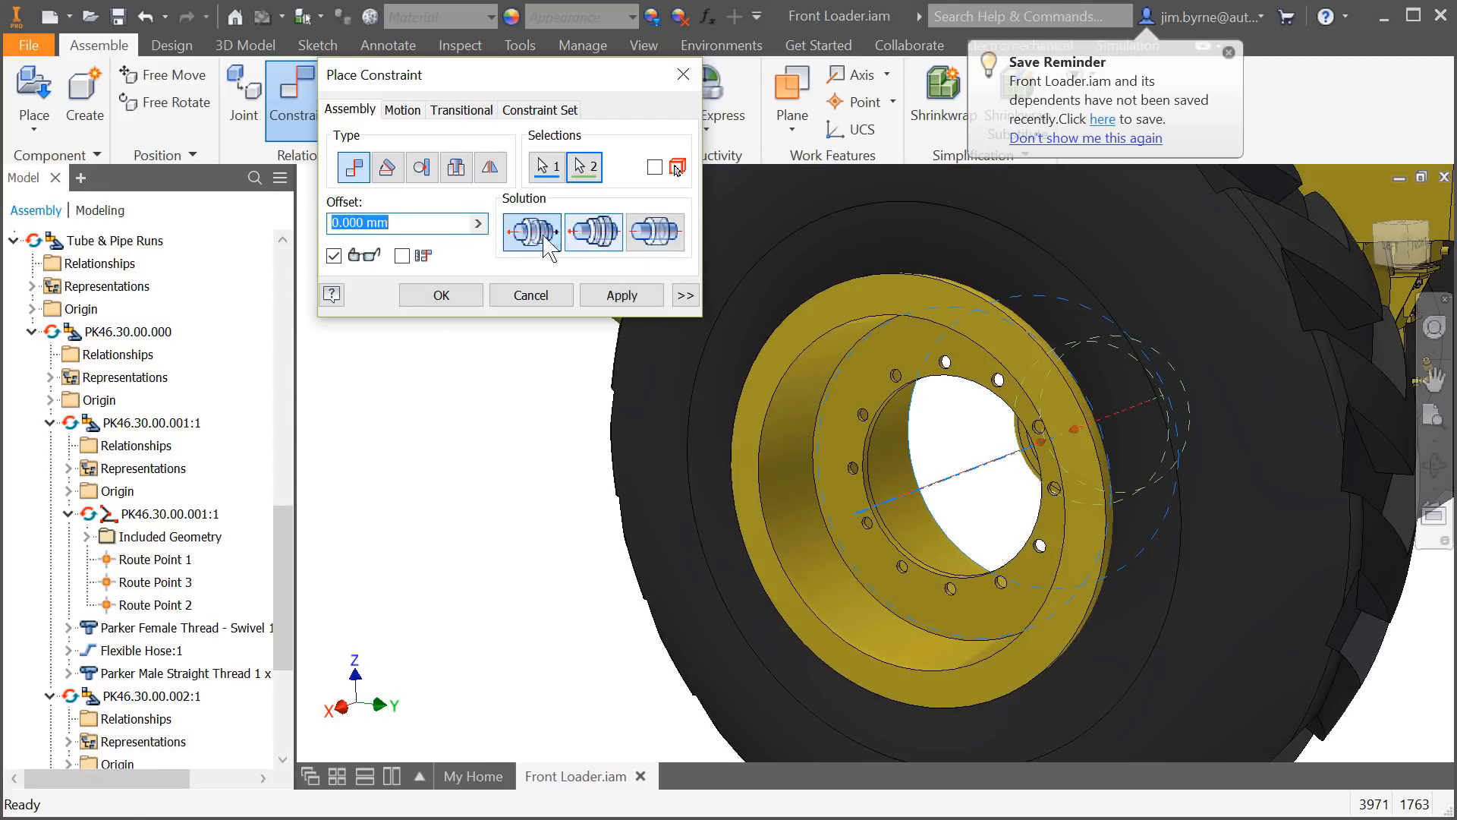
left_click(593, 231)
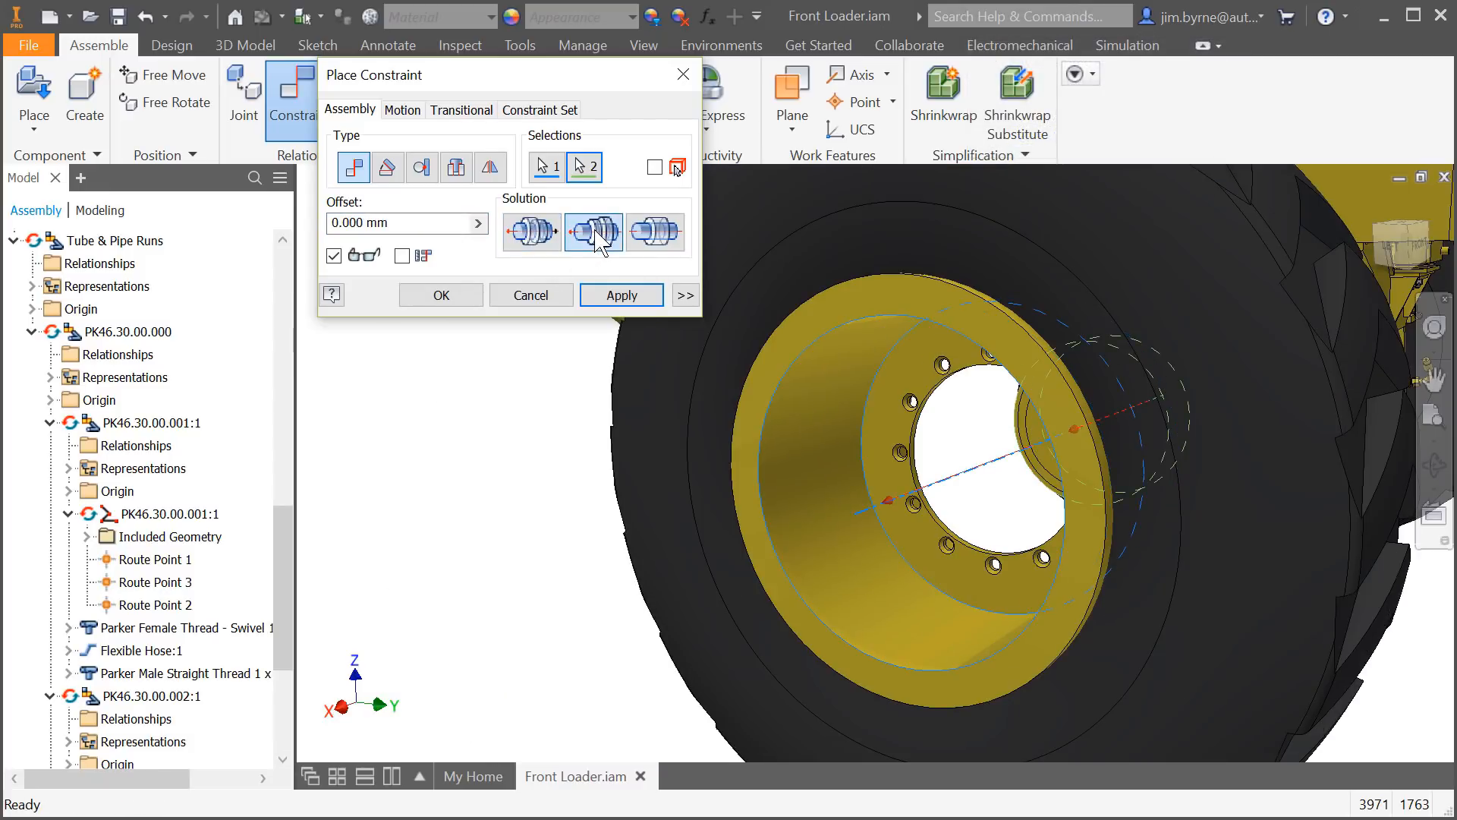
left_click(620, 295)
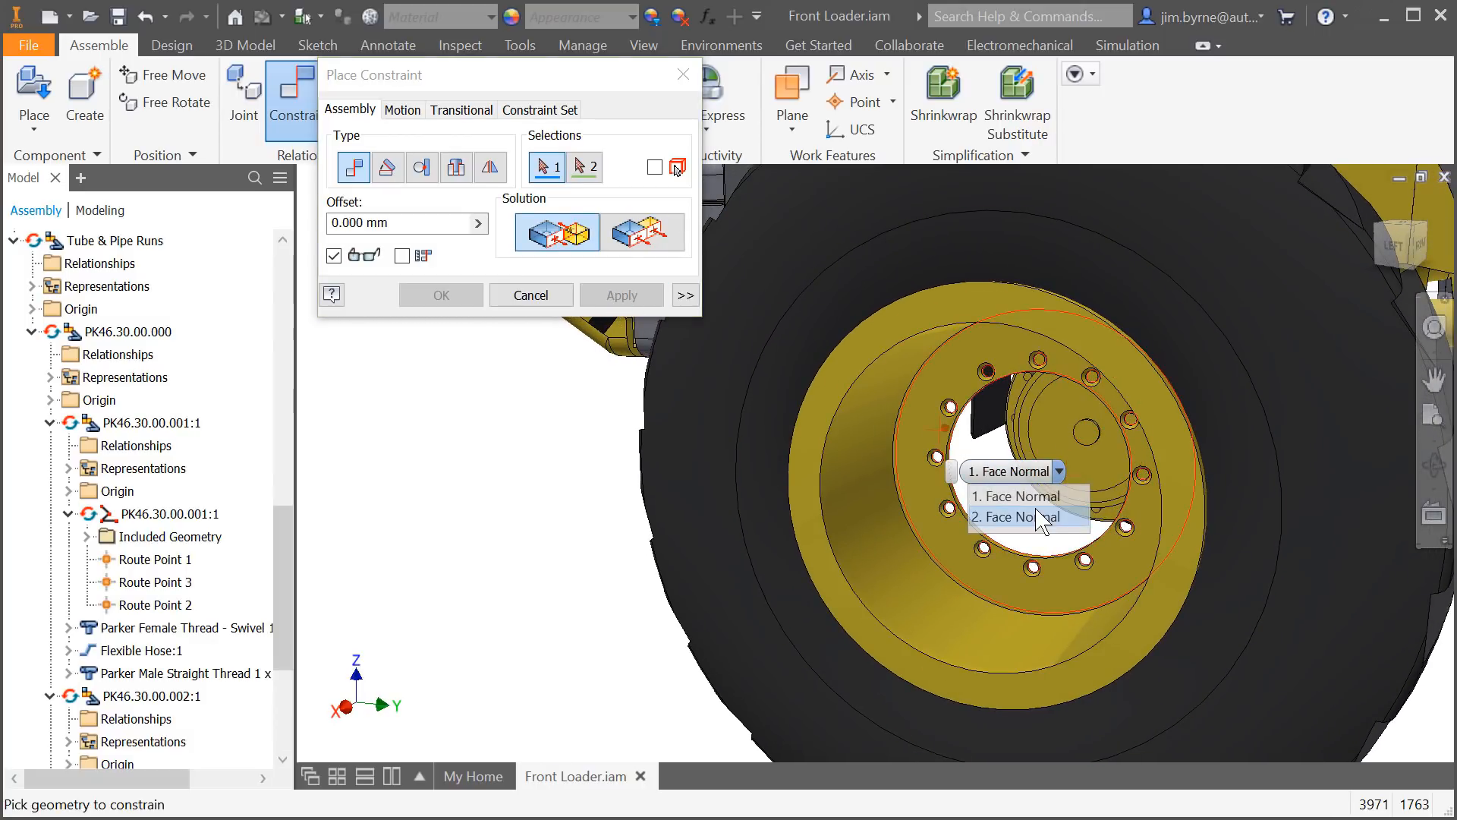
left_click(1020, 517)
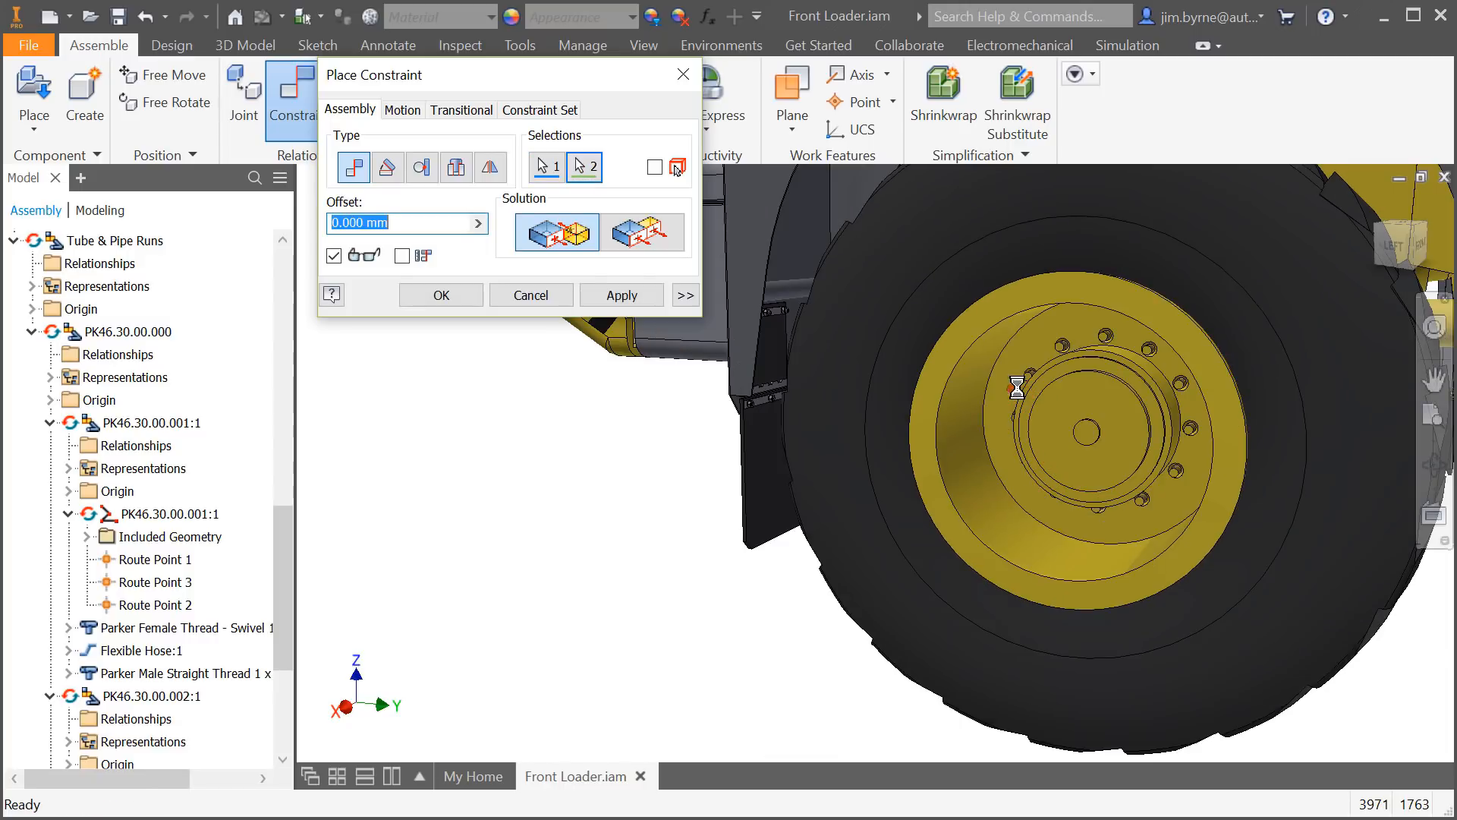
left_click(545, 166)
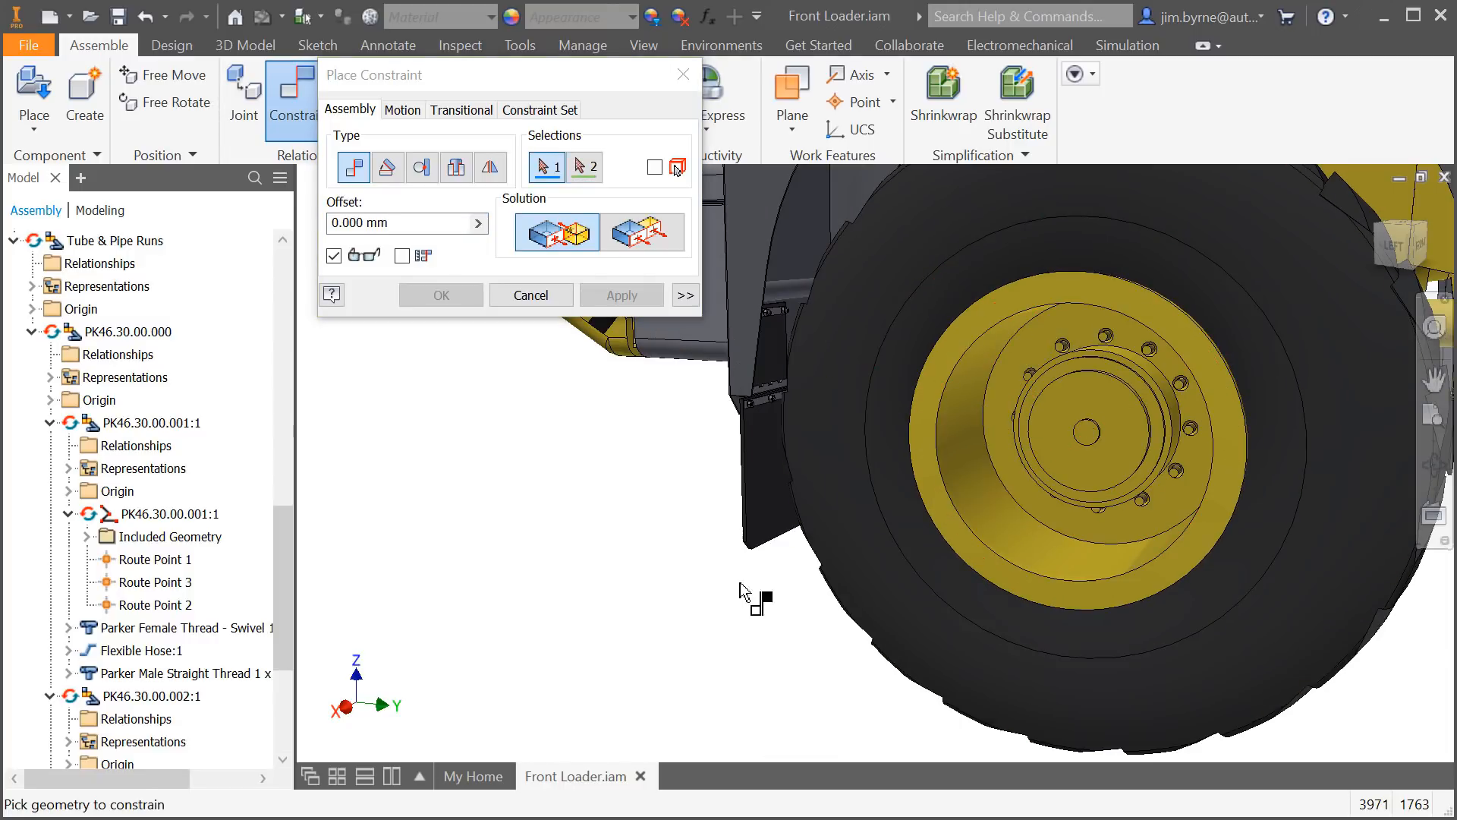
mouse_move(730, 618)
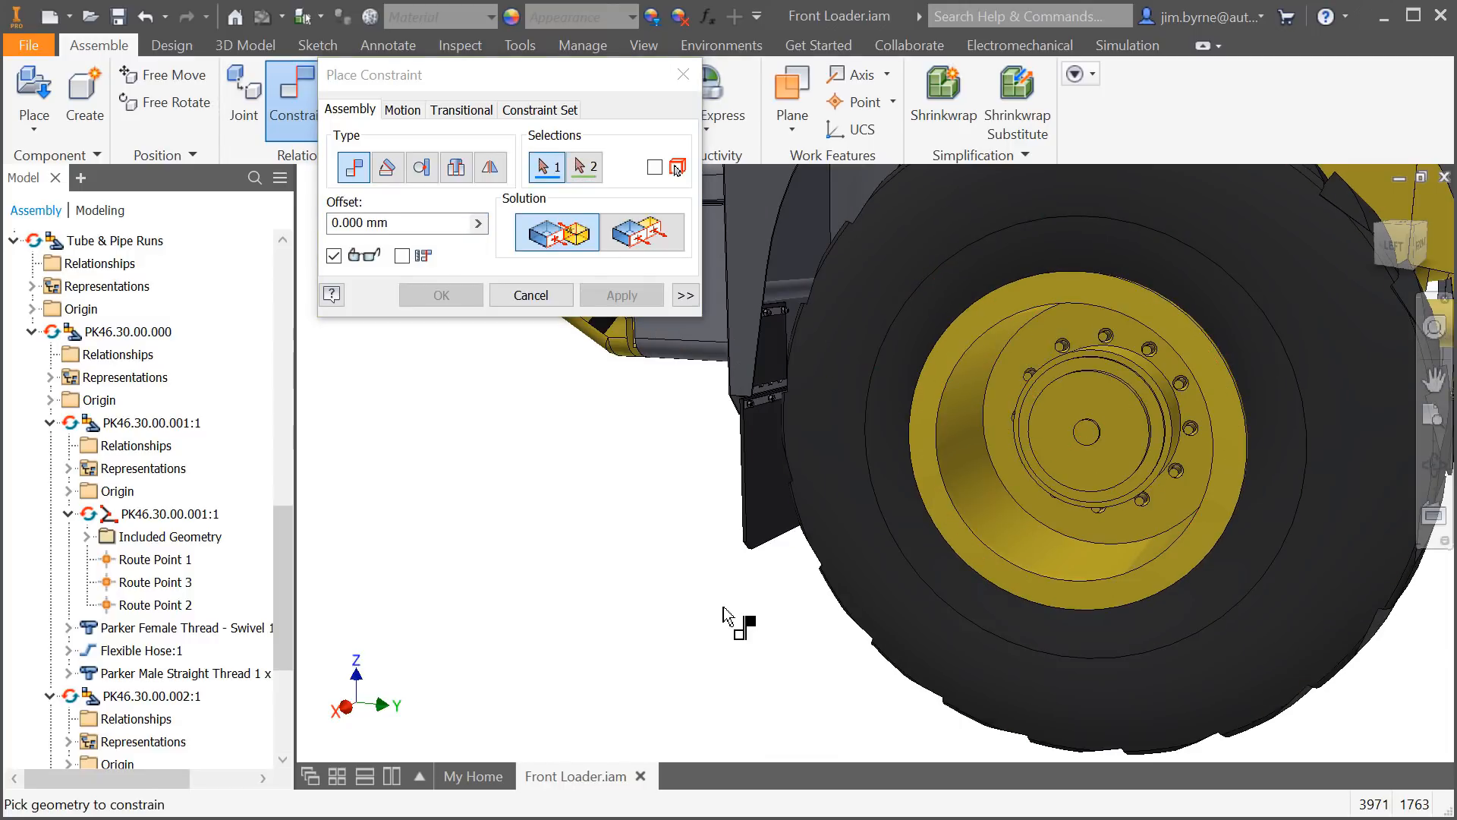